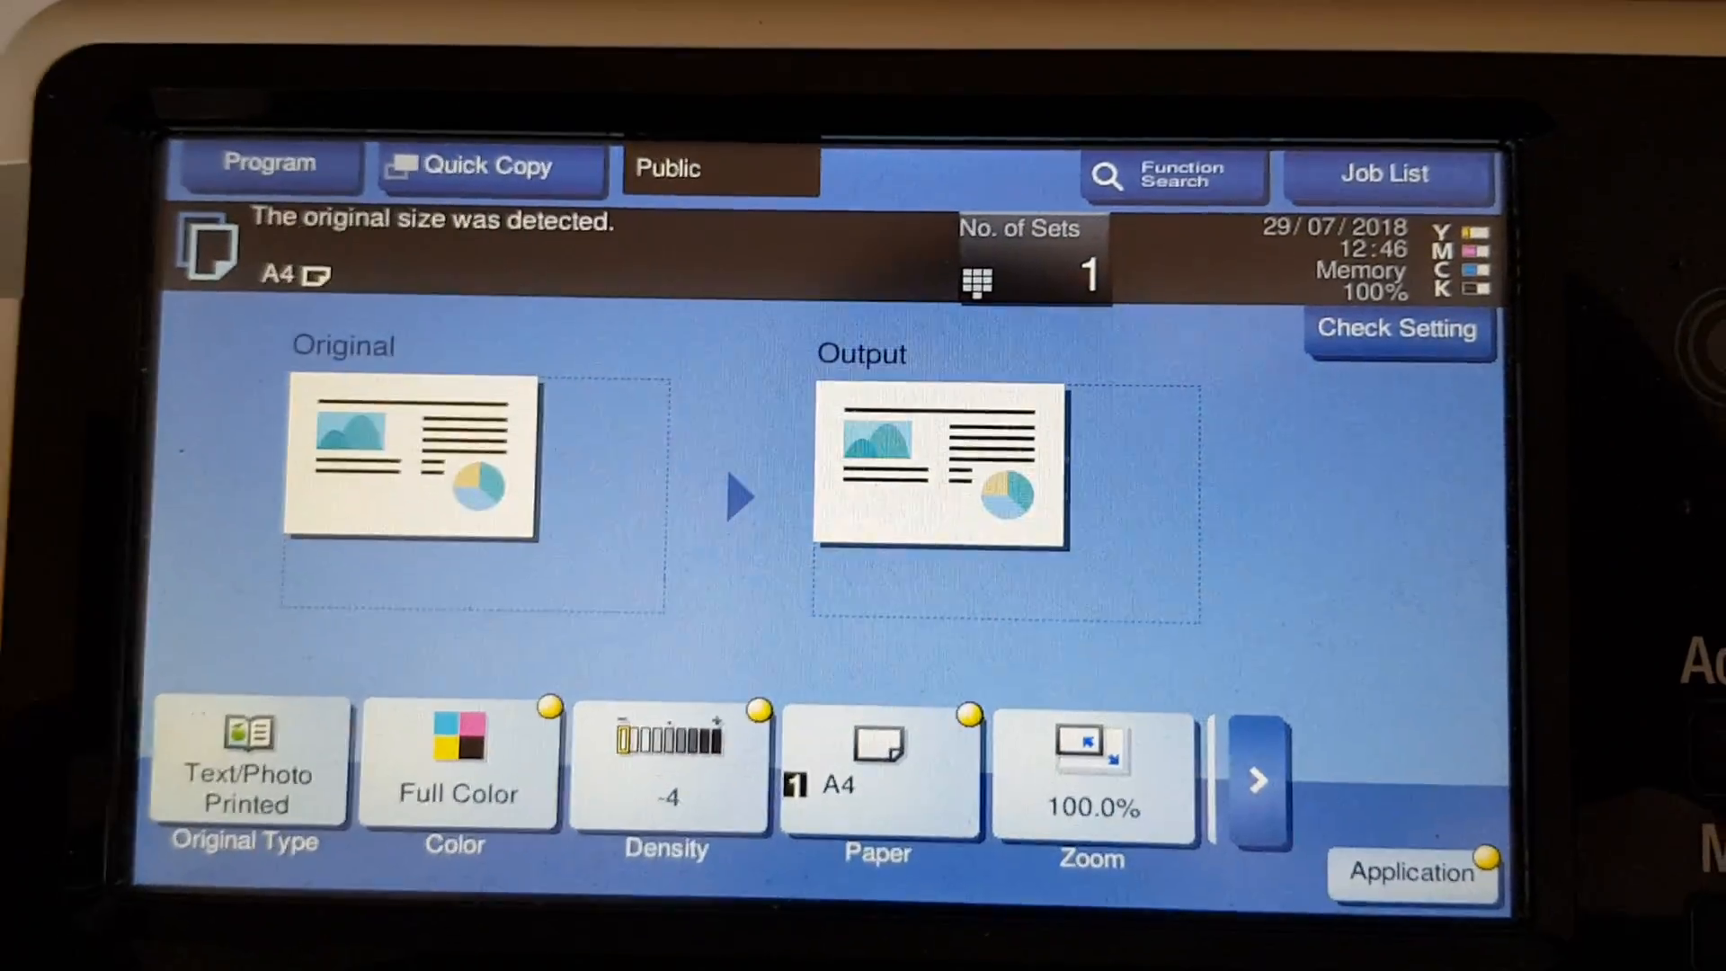
# Step: Set the original type to printed text/photo for the copy job
pyautogui.click(250, 759)
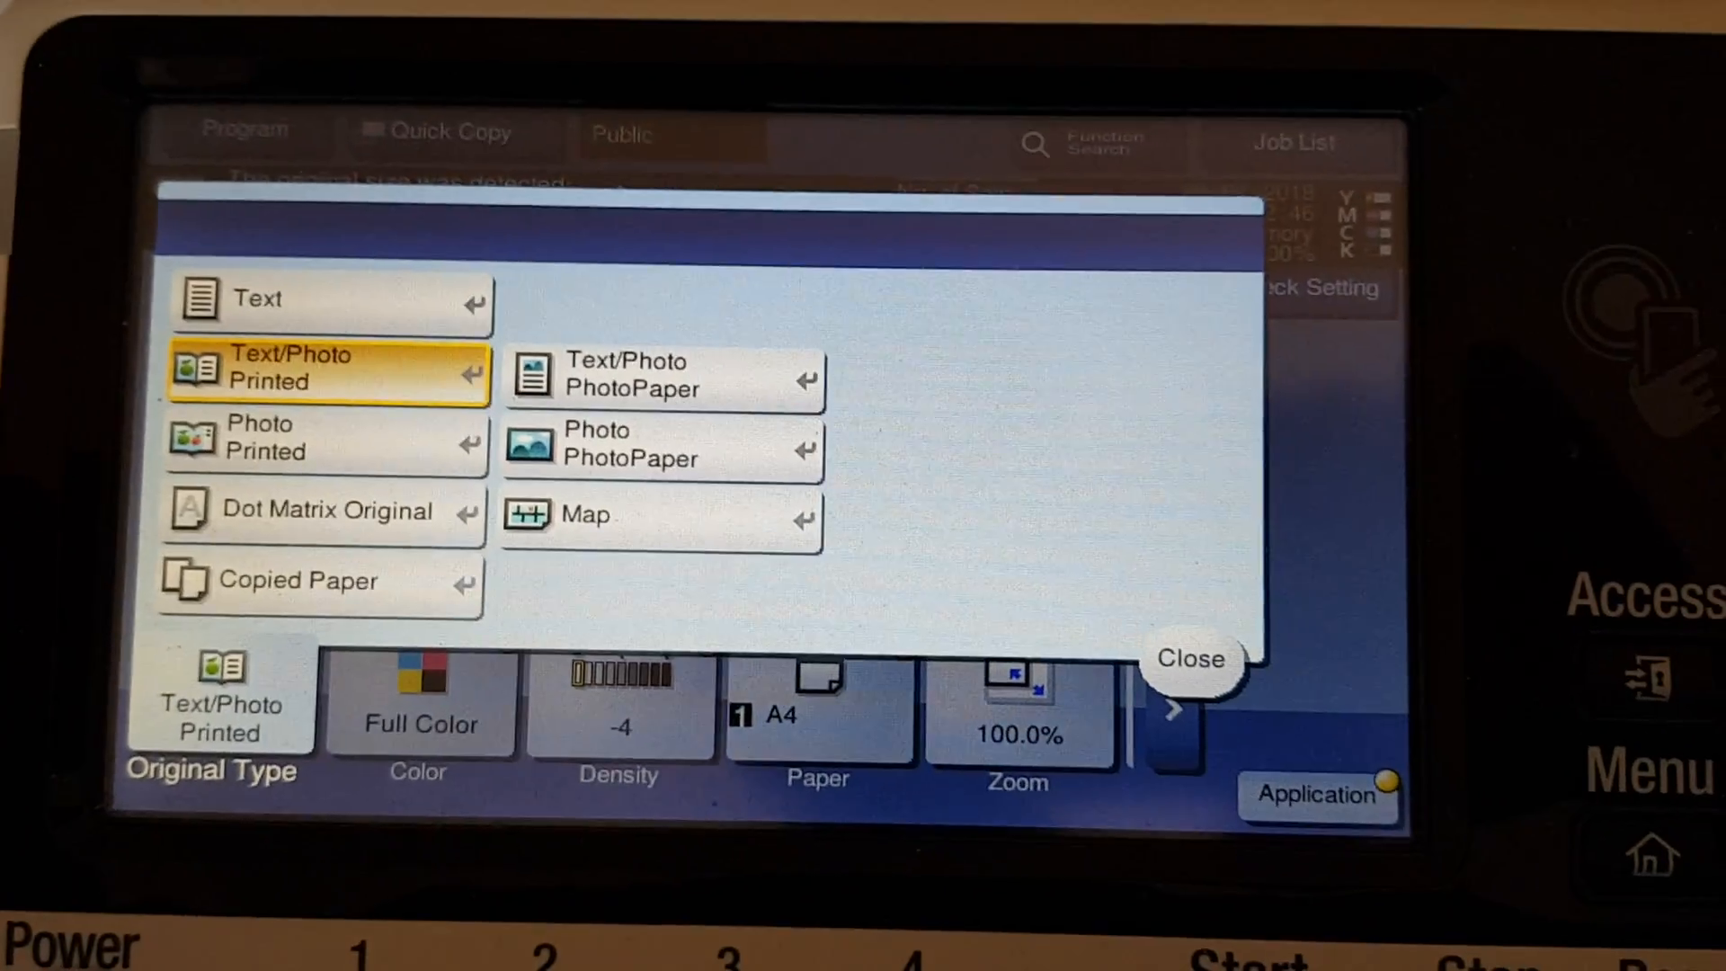
pyautogui.click(1190, 658)
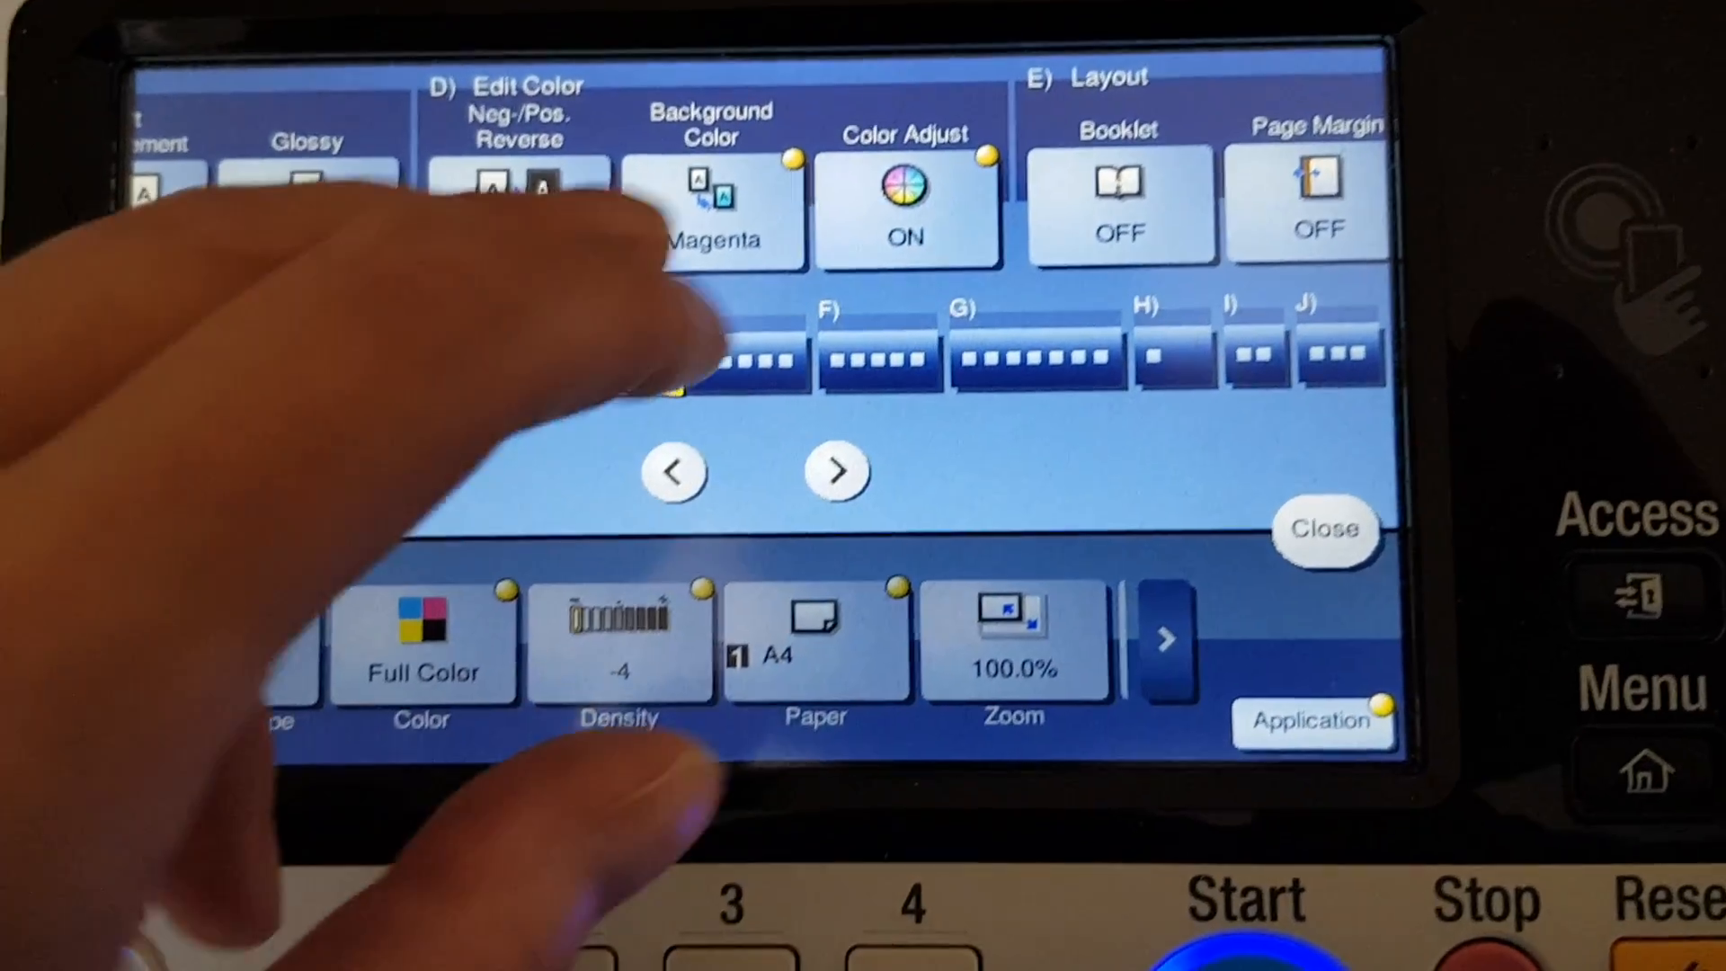
# Step: Turn the background colour off and return to the ready-to-copy screen
pyautogui.click(712, 209)
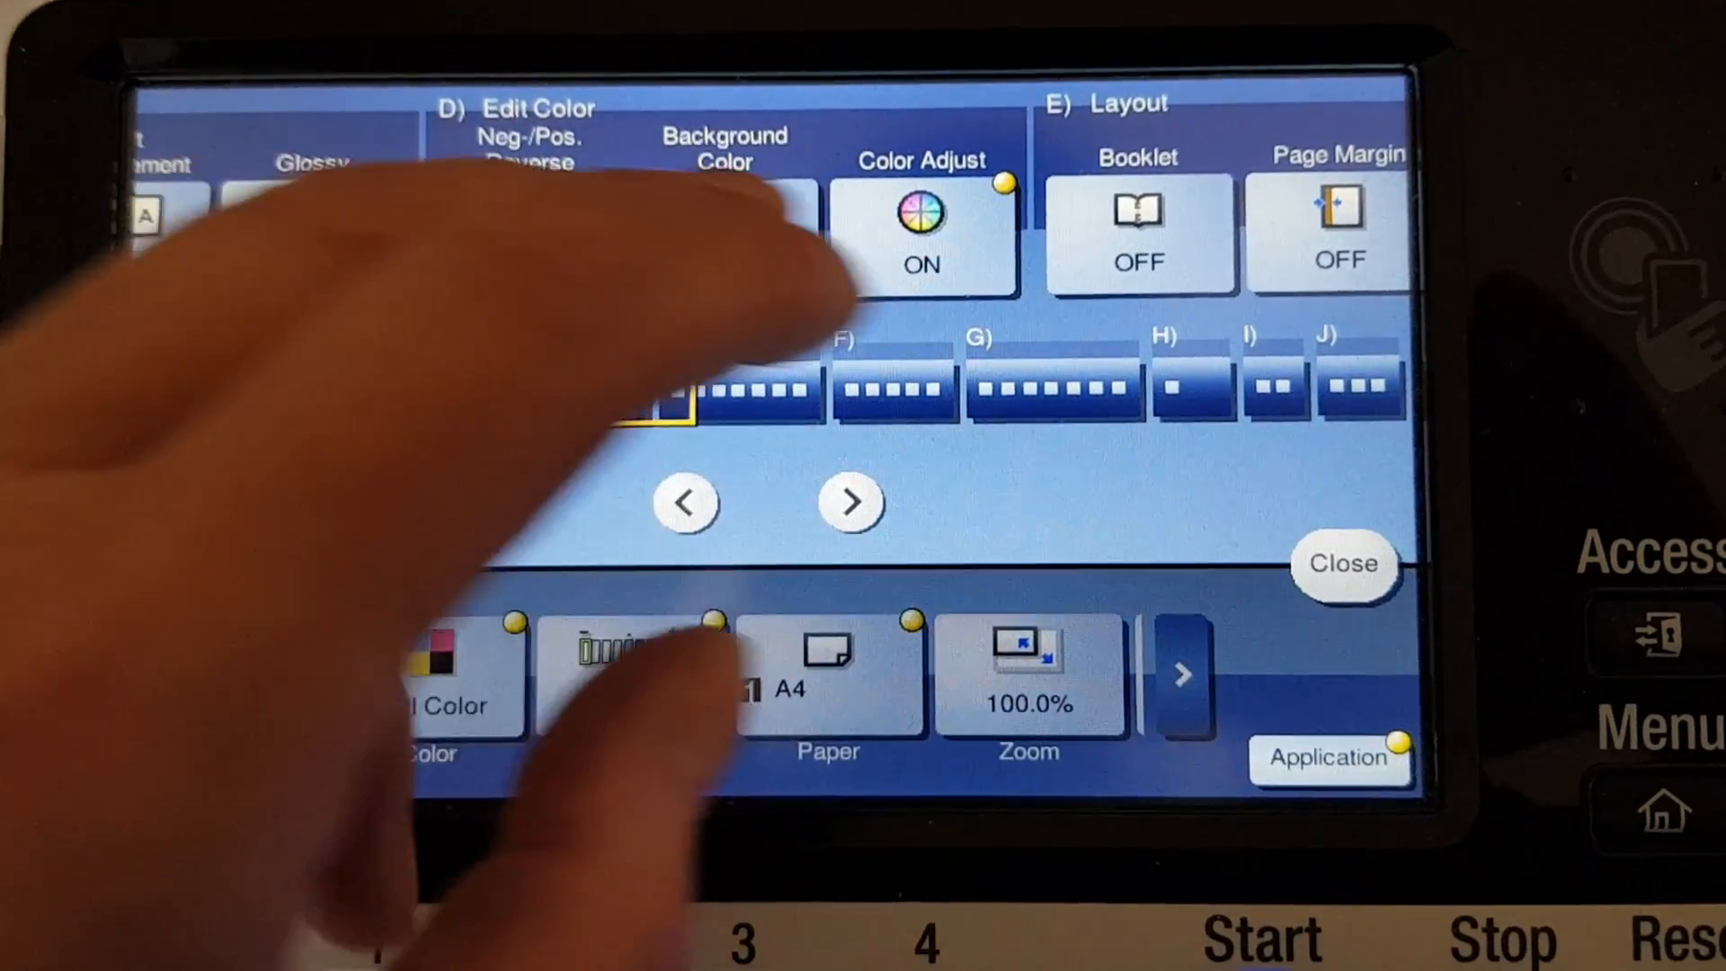
pyautogui.click(921, 219)
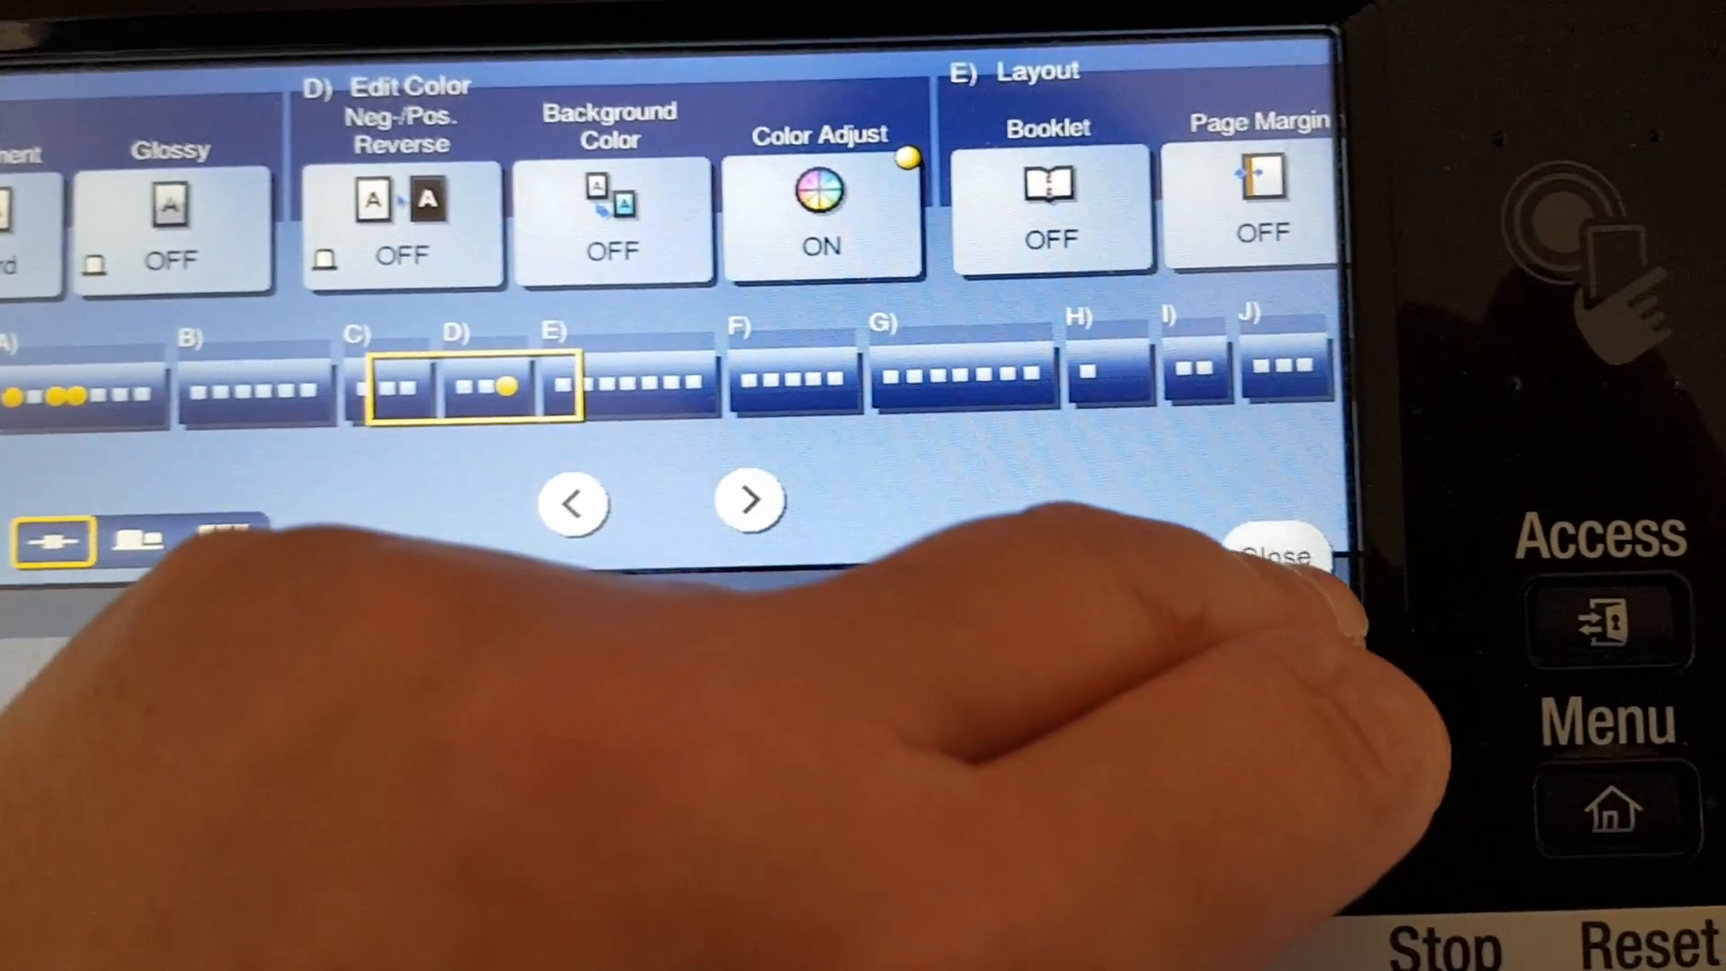
pyautogui.click(1273, 550)
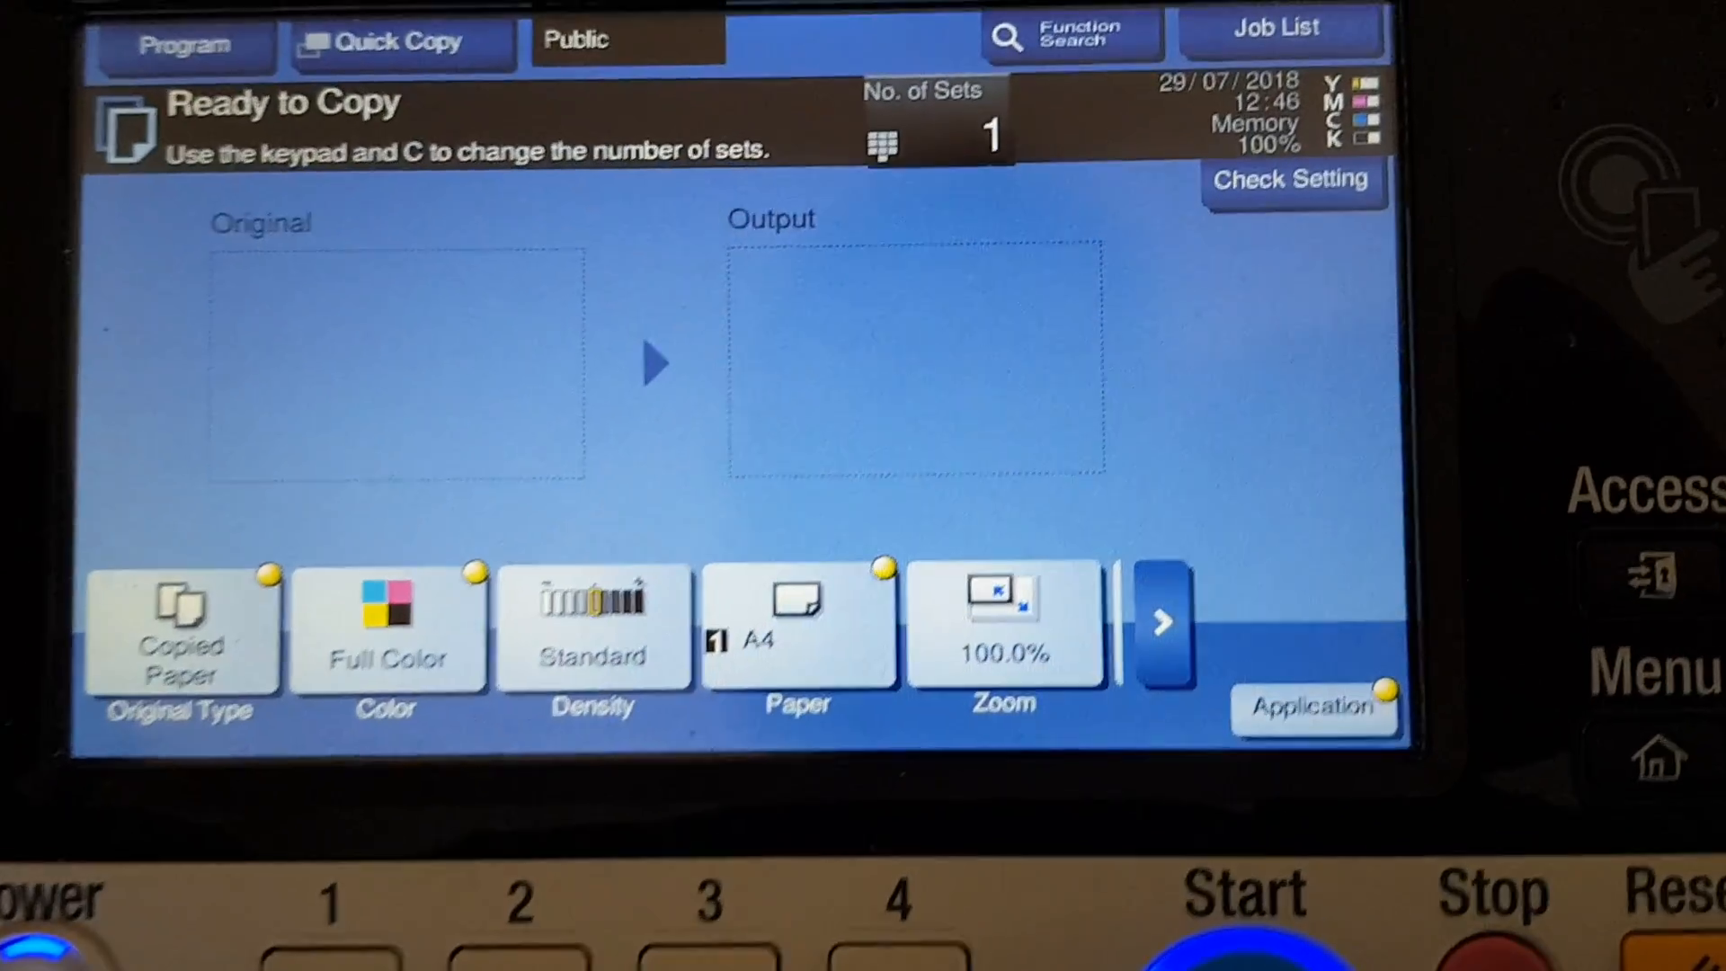
# Step: Scan the original, finish scanning, and print job 3056 as one full-colour set
pyautogui.click(1214, 902)
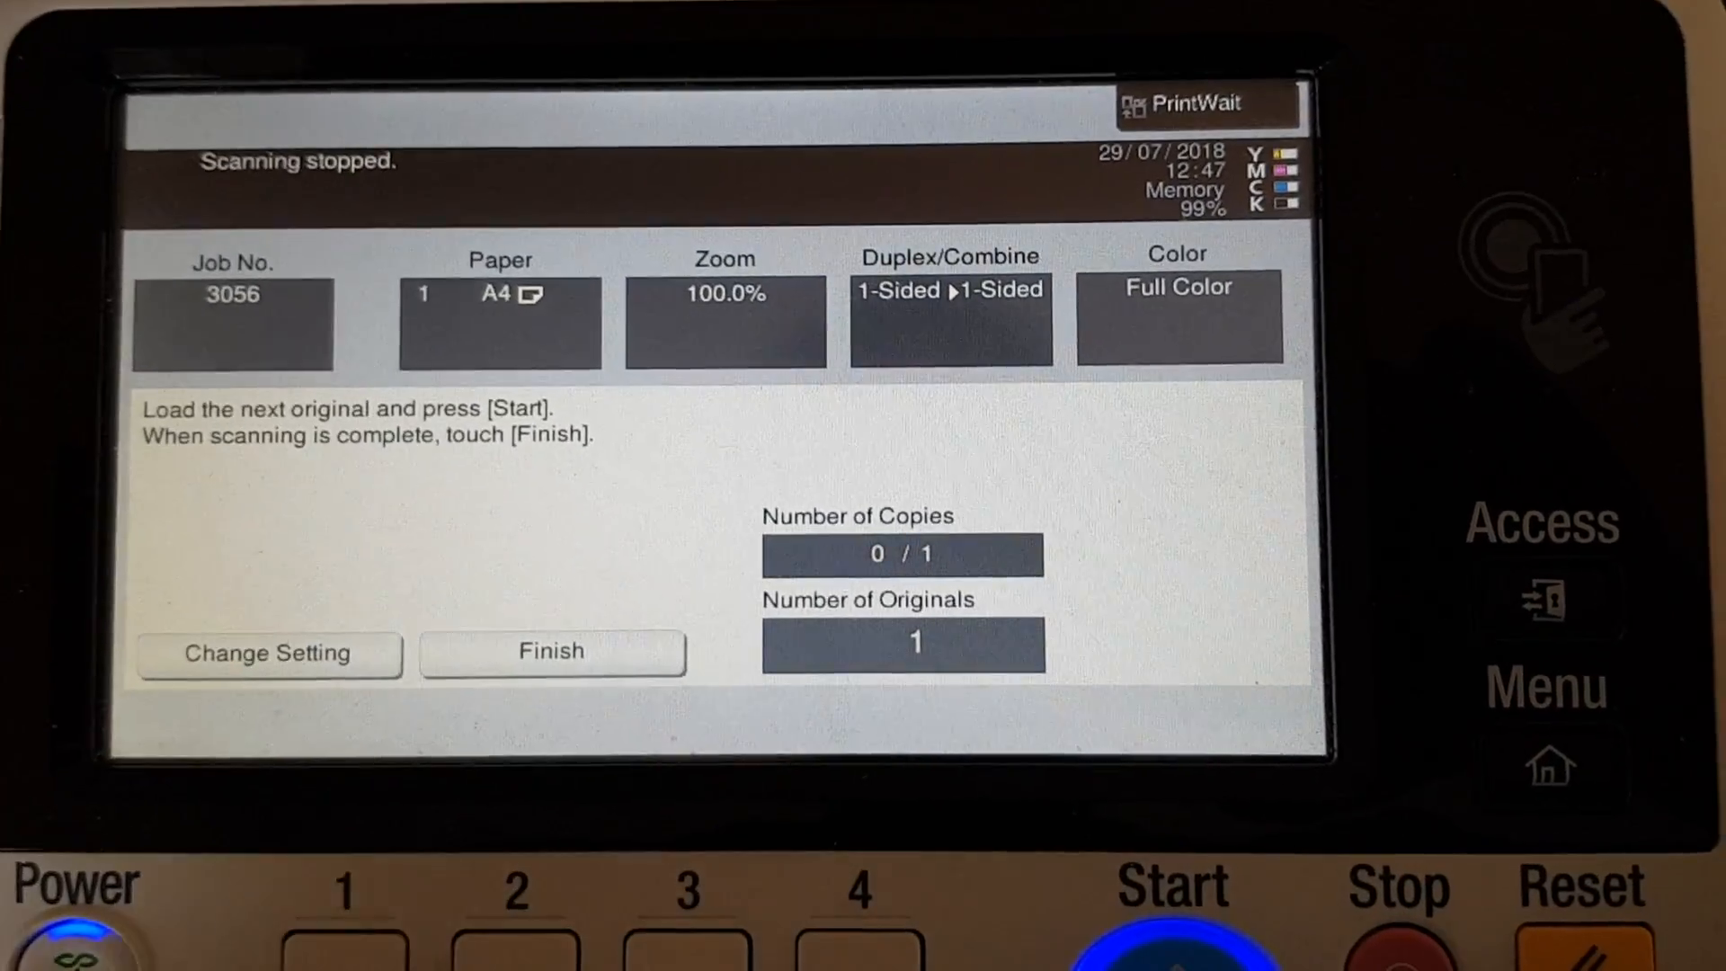
pyautogui.click(550, 650)
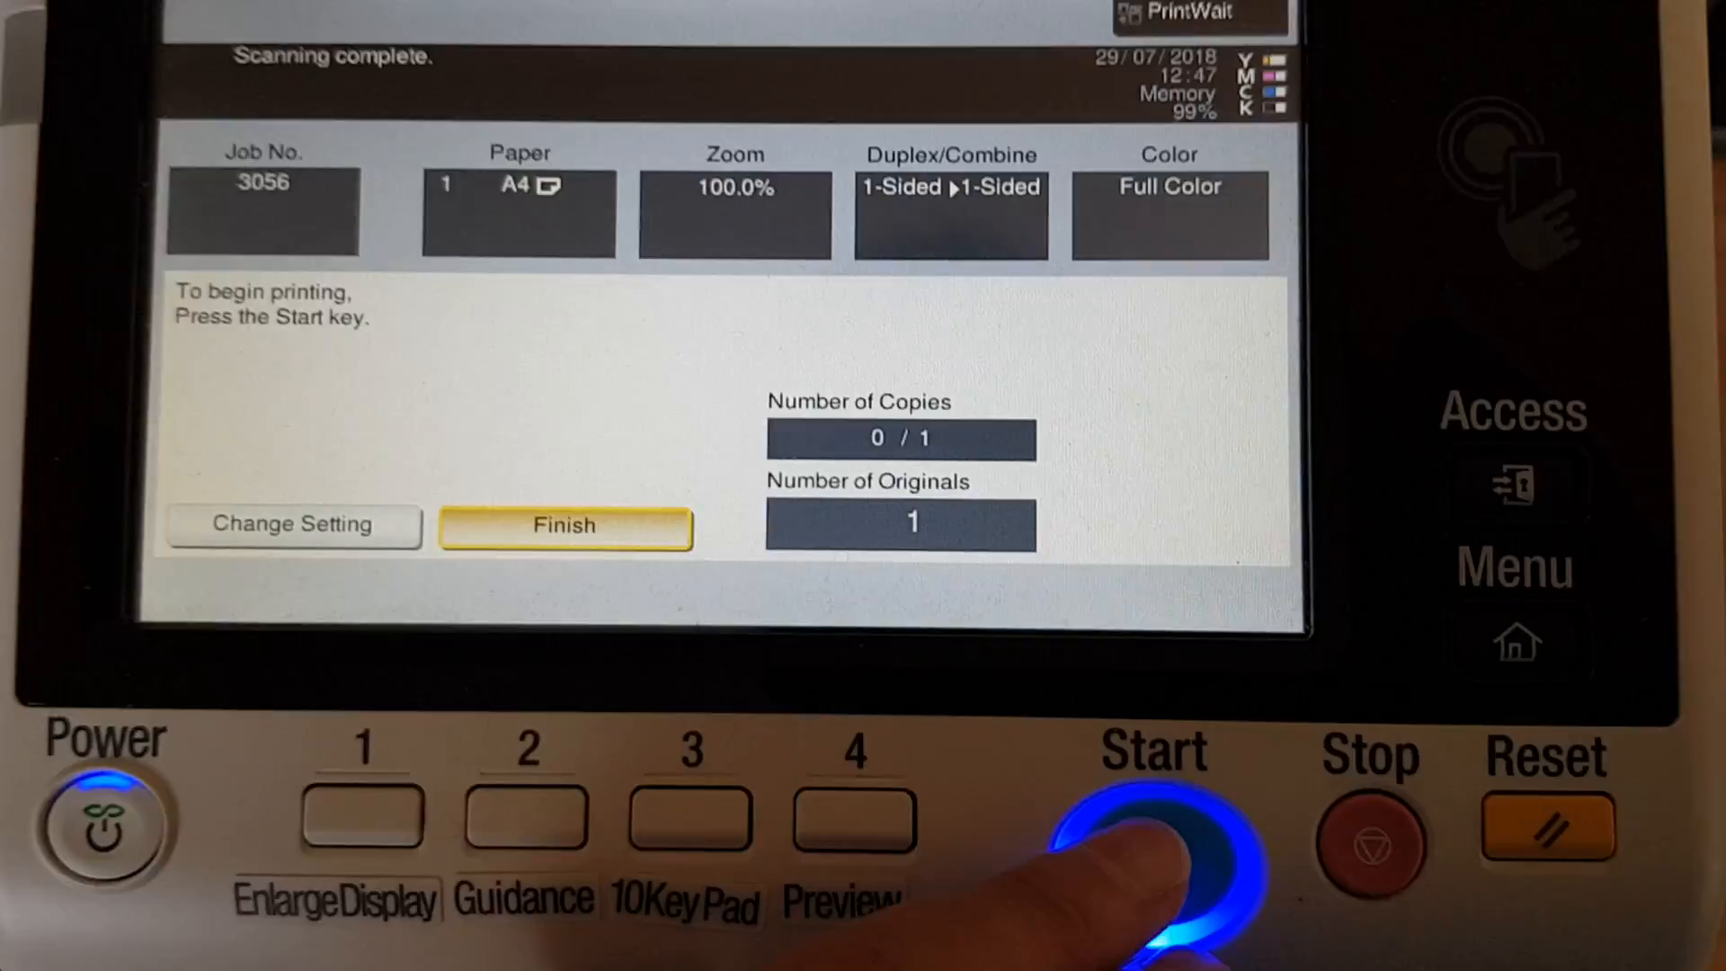
pyautogui.click(1149, 821)
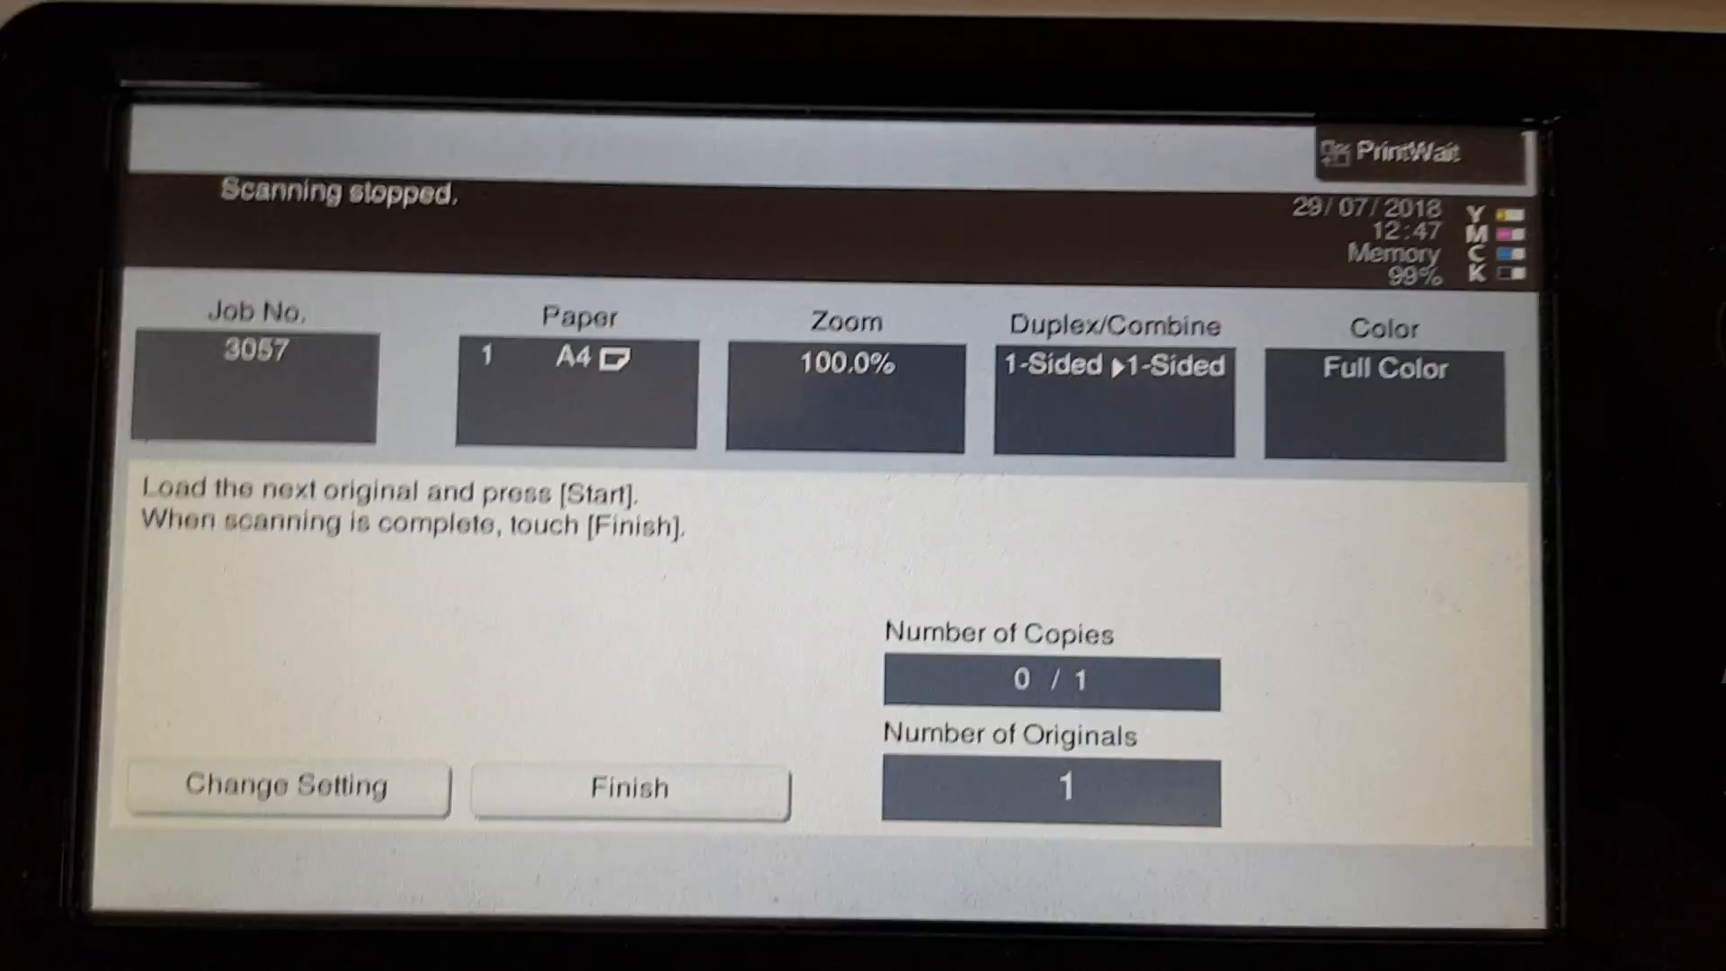
# Step: Finish the second job and start copy job 3058 for two sets
pyautogui.click(631, 787)
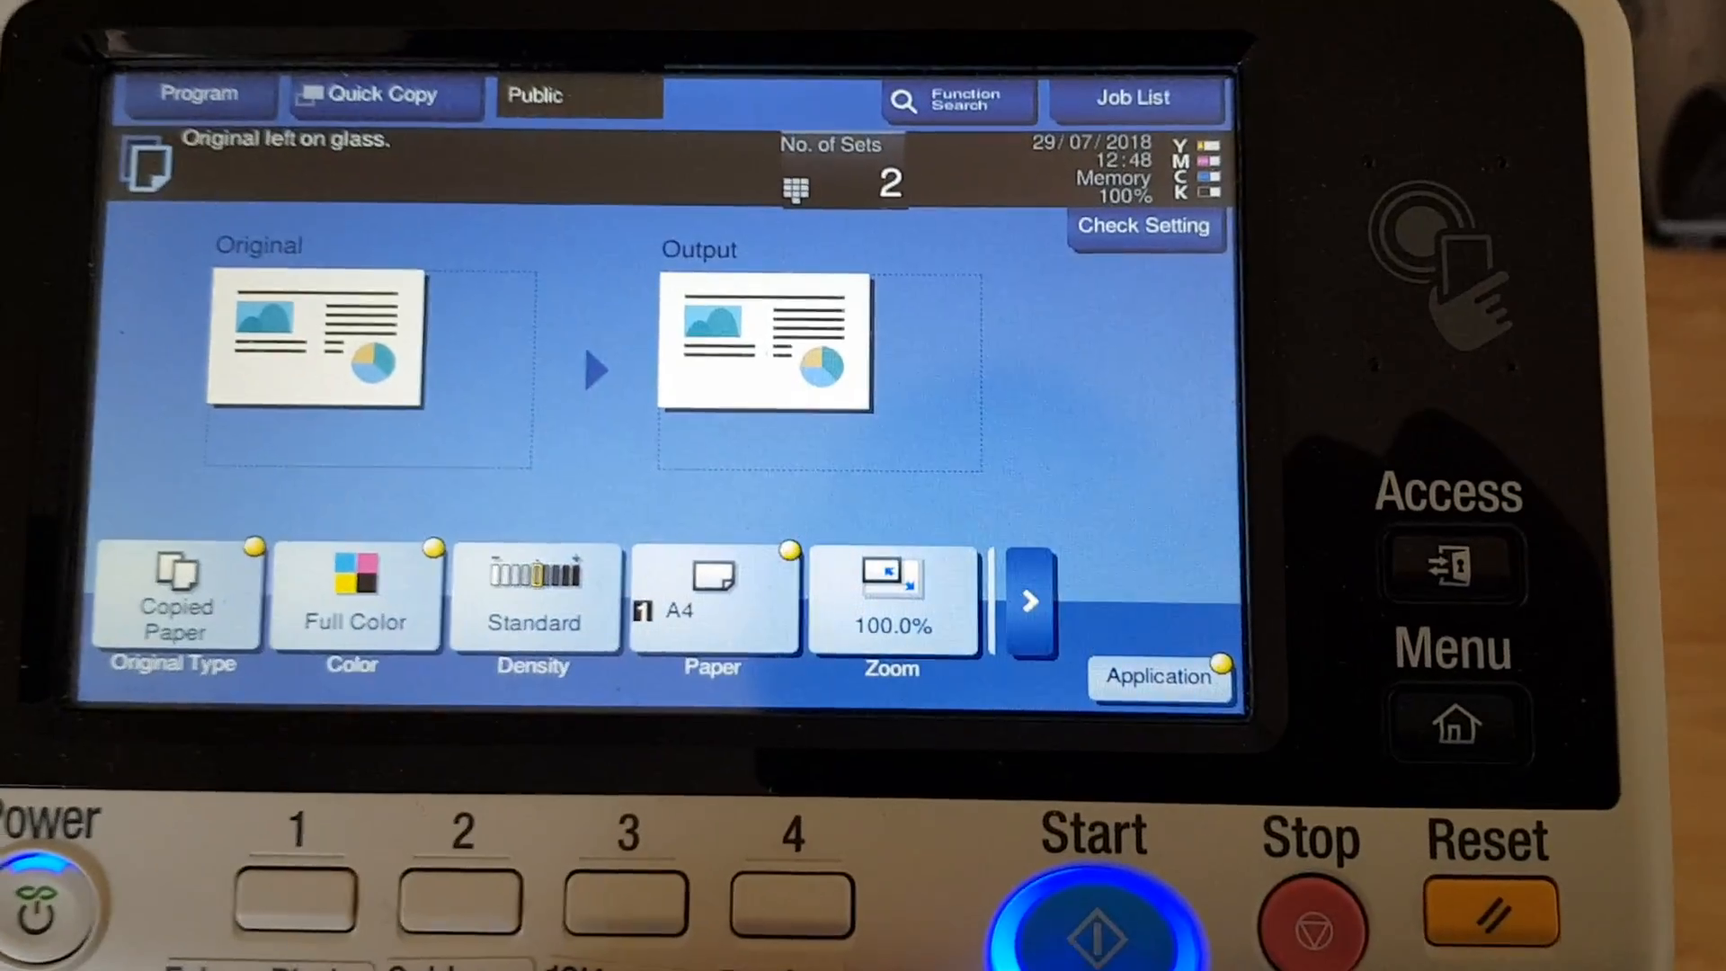
pyautogui.click(1089, 923)
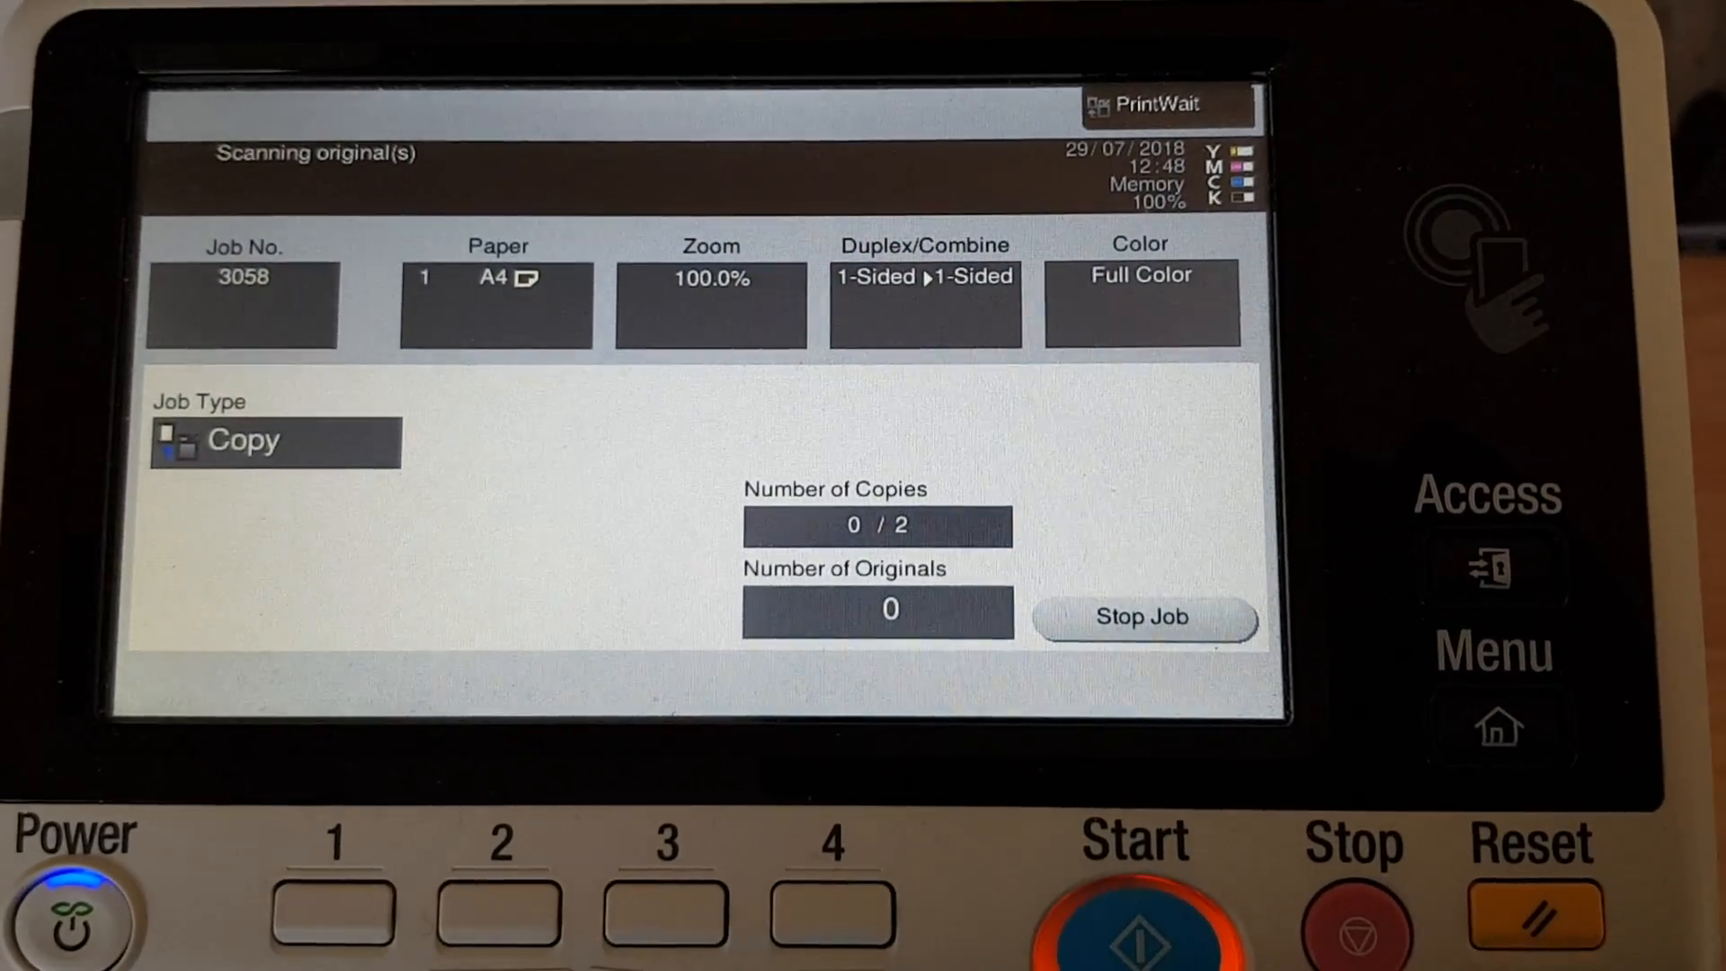